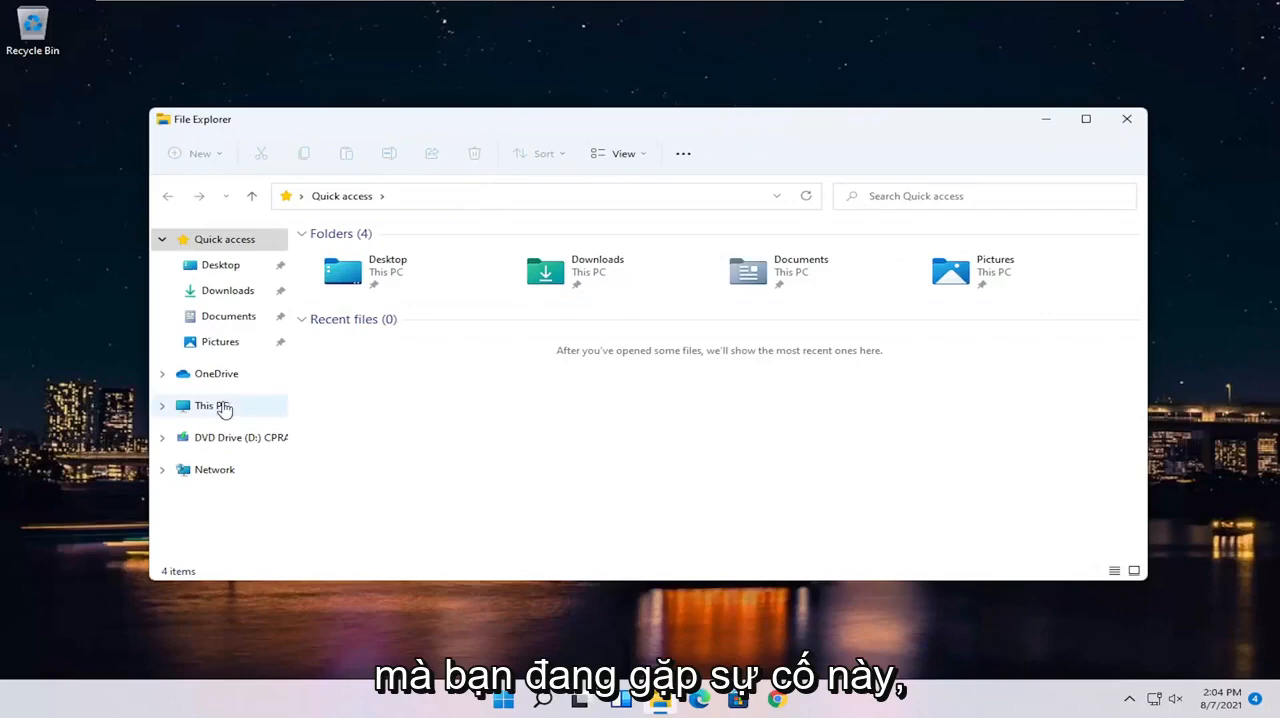
Browse This PC to C:\Users\<user>\Favorites and select the Favorites Bar folder
{"action": "left_click", "coordinate": [211, 405]}
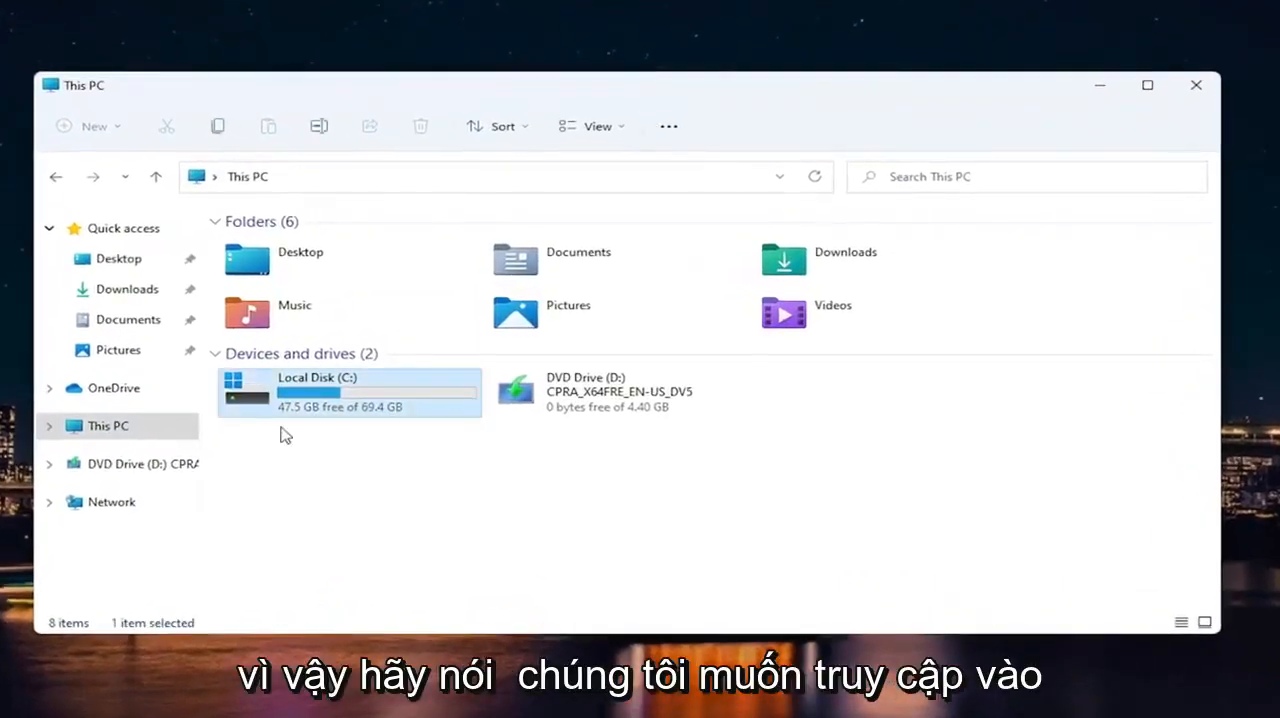
{"action": "double_click", "coordinate": [335, 391]}
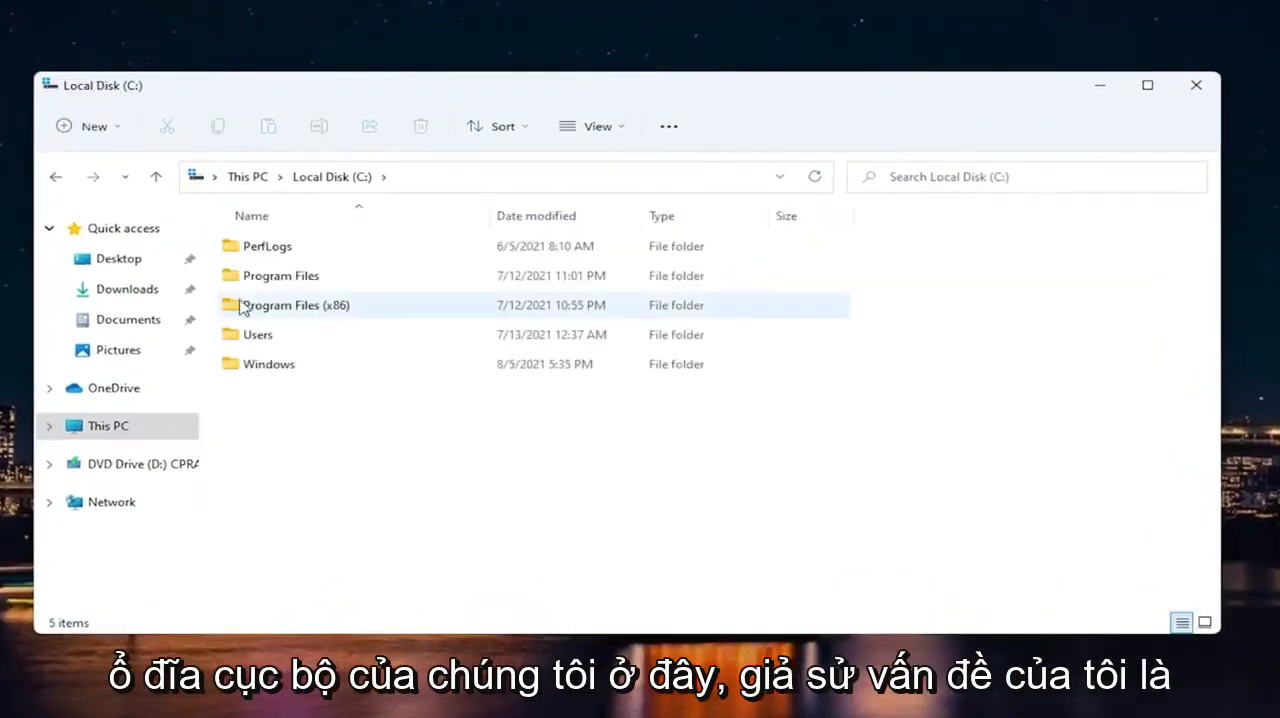
{"action": "double_click", "coordinate": [257, 334]}
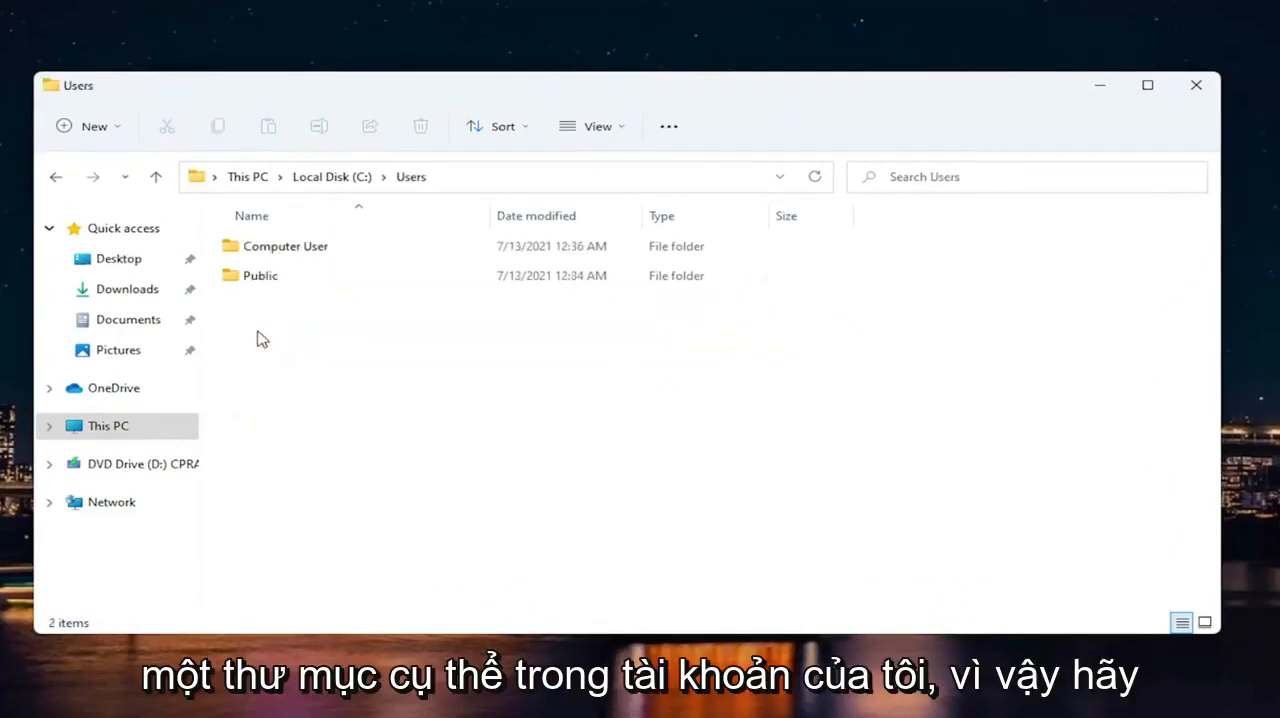
{"action": "double_click", "coordinate": [285, 246]}
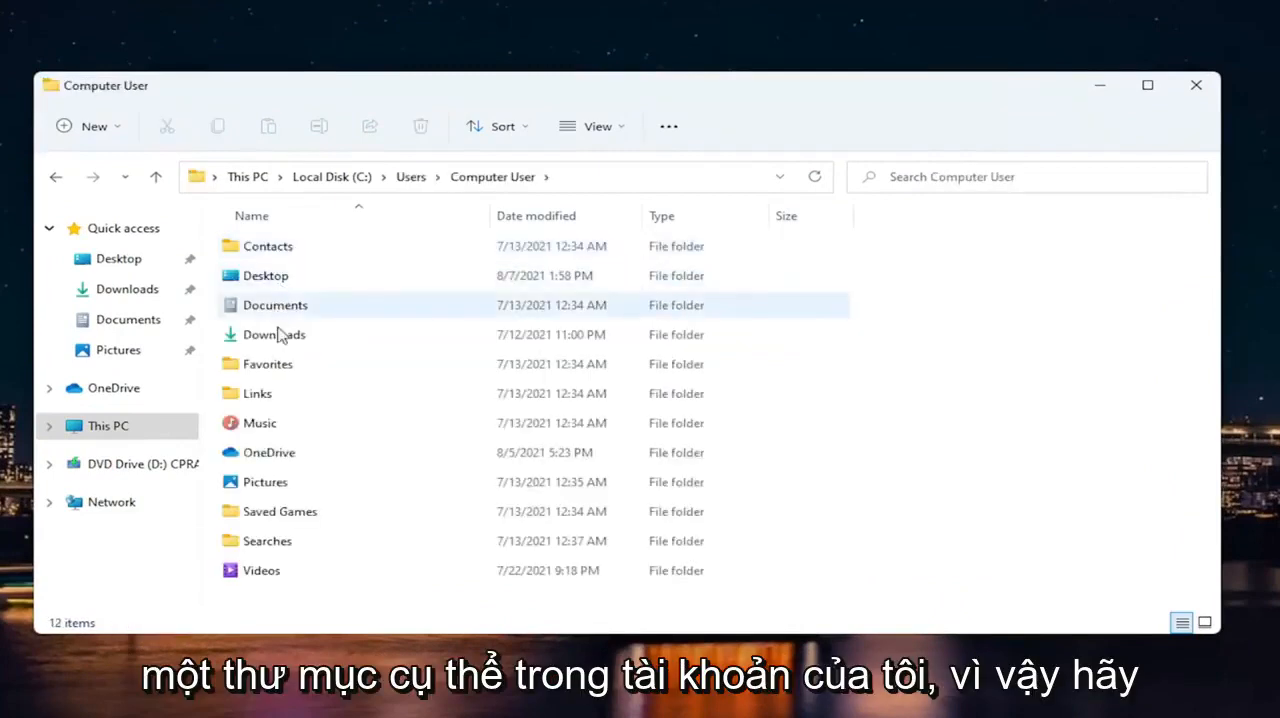
{"action": "double_click", "coordinate": [267, 363]}
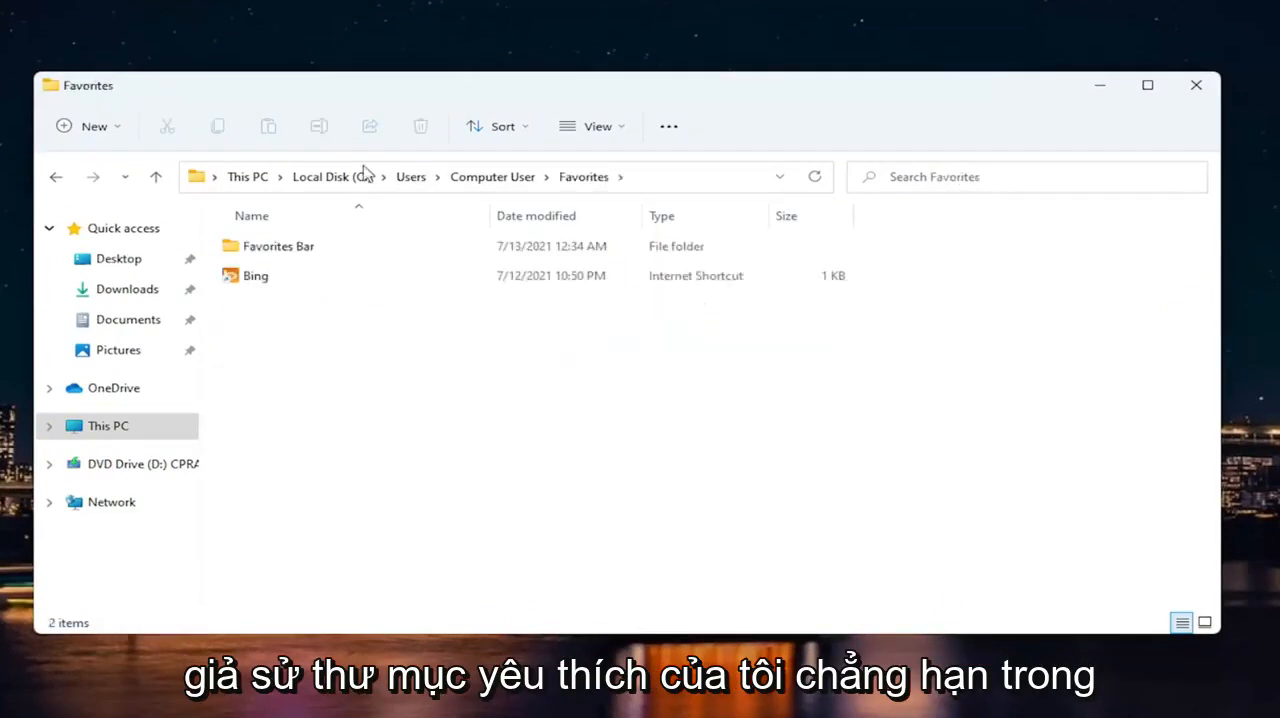
{"action": "left_click", "coordinate": [278, 245]}
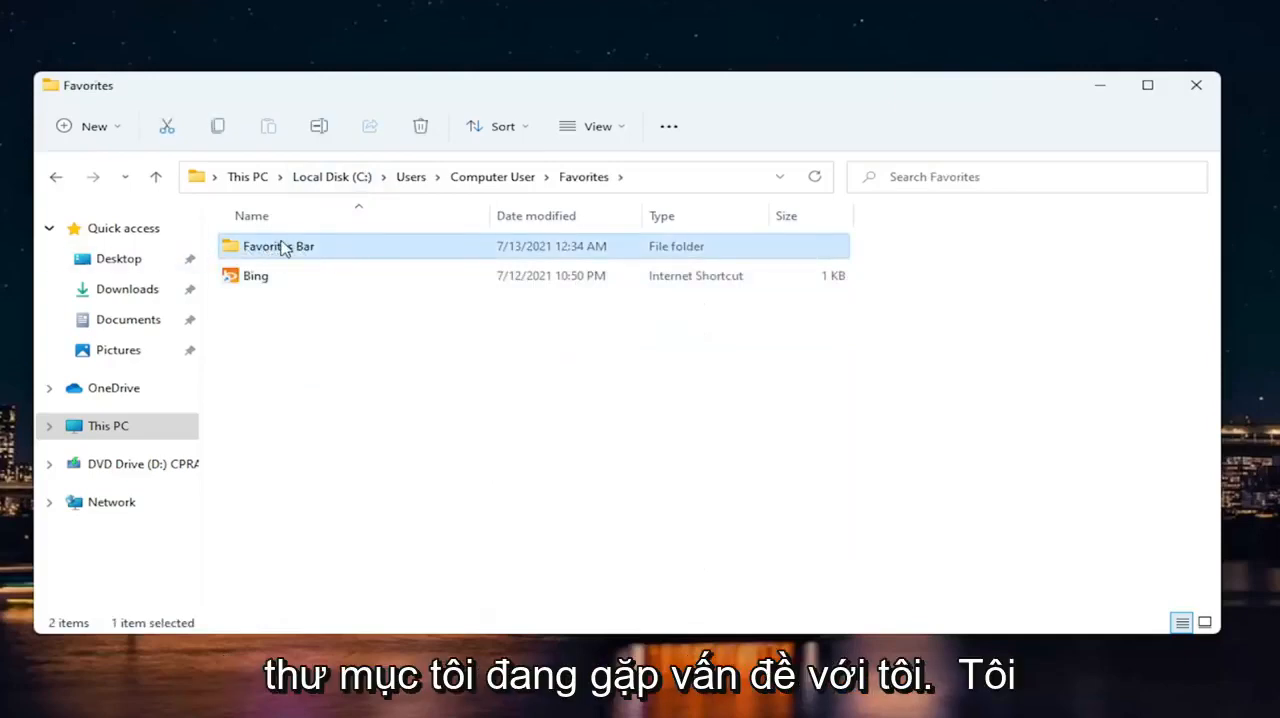
Show the Favorites Bar folder's Properties on the Security tab
{"action": "right_click", "coordinate": [278, 246]}
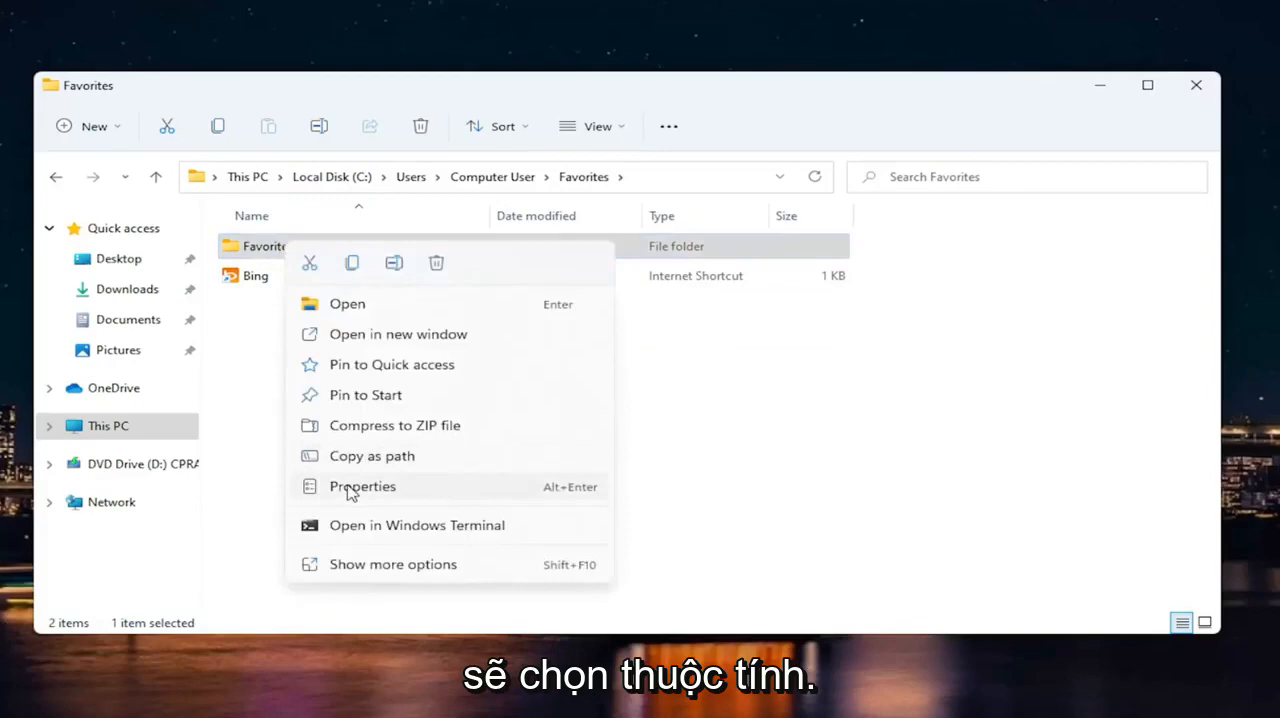
{"action": "left_click", "coordinate": [362, 486]}
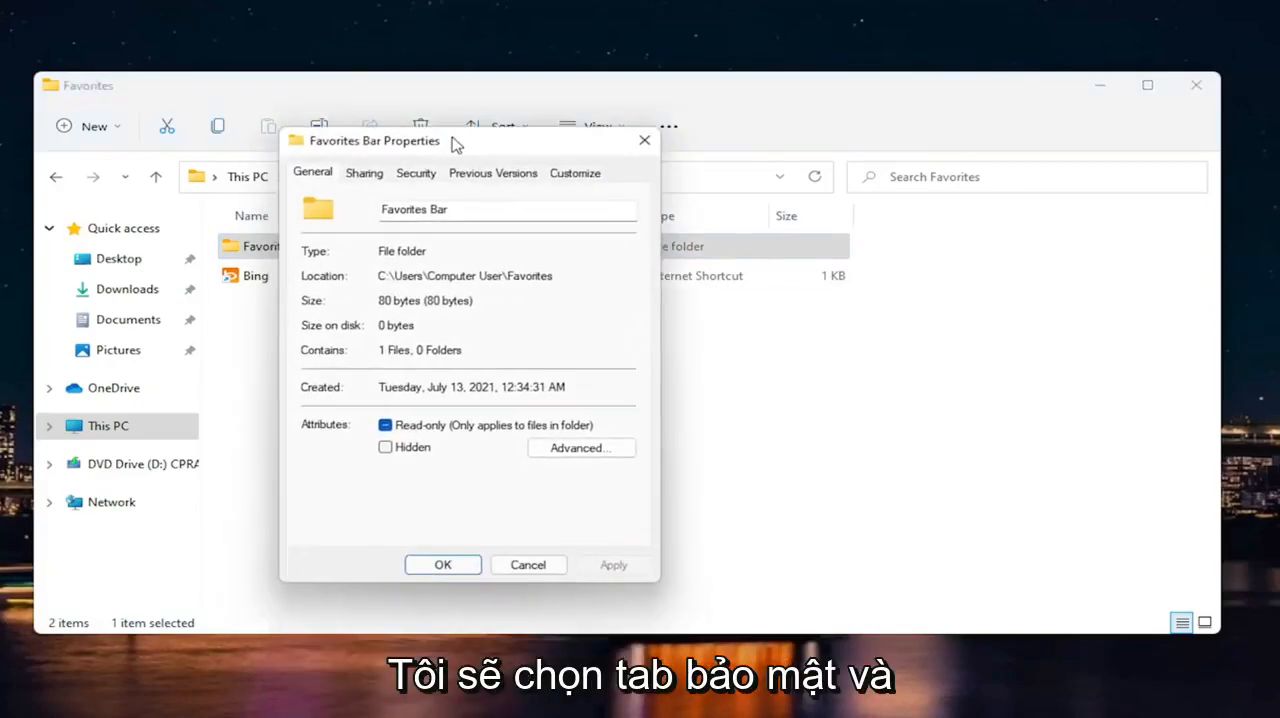
{"action": "left_click", "coordinate": [415, 172]}
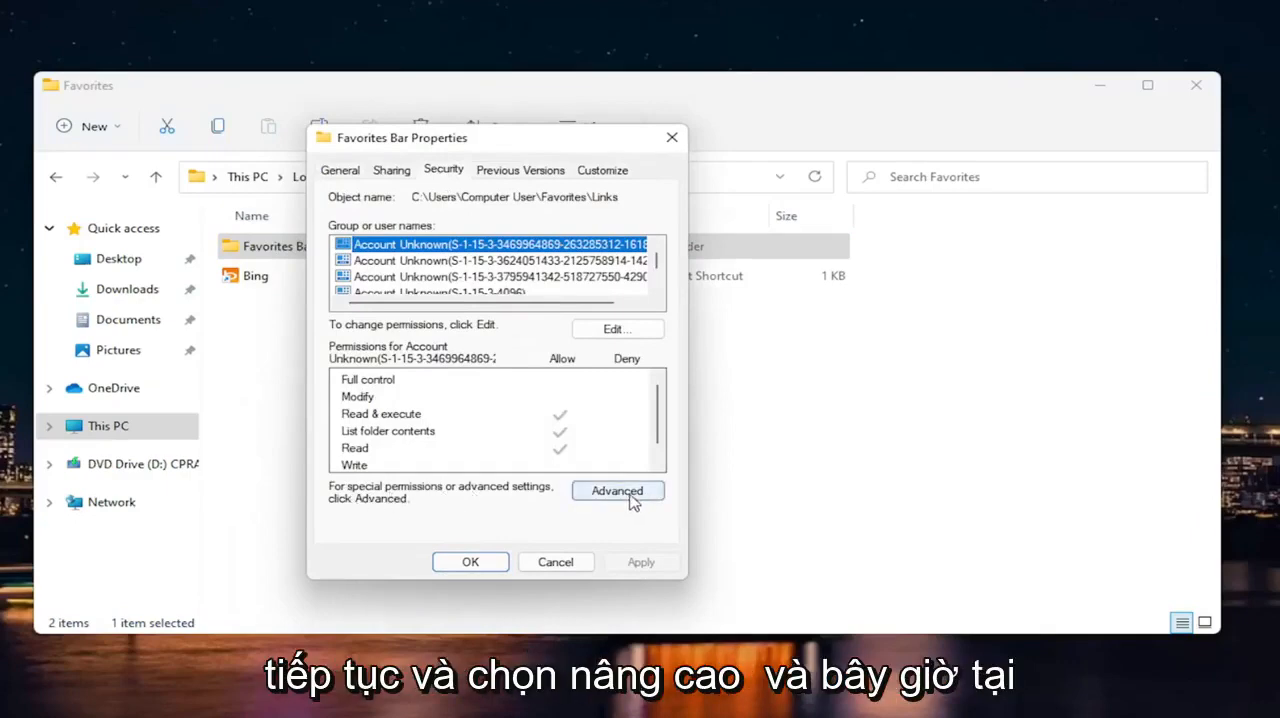
In Advanced Security Settings, search accounts and pick Computer User as the new owner
{"action": "left_click", "coordinate": [616, 490]}
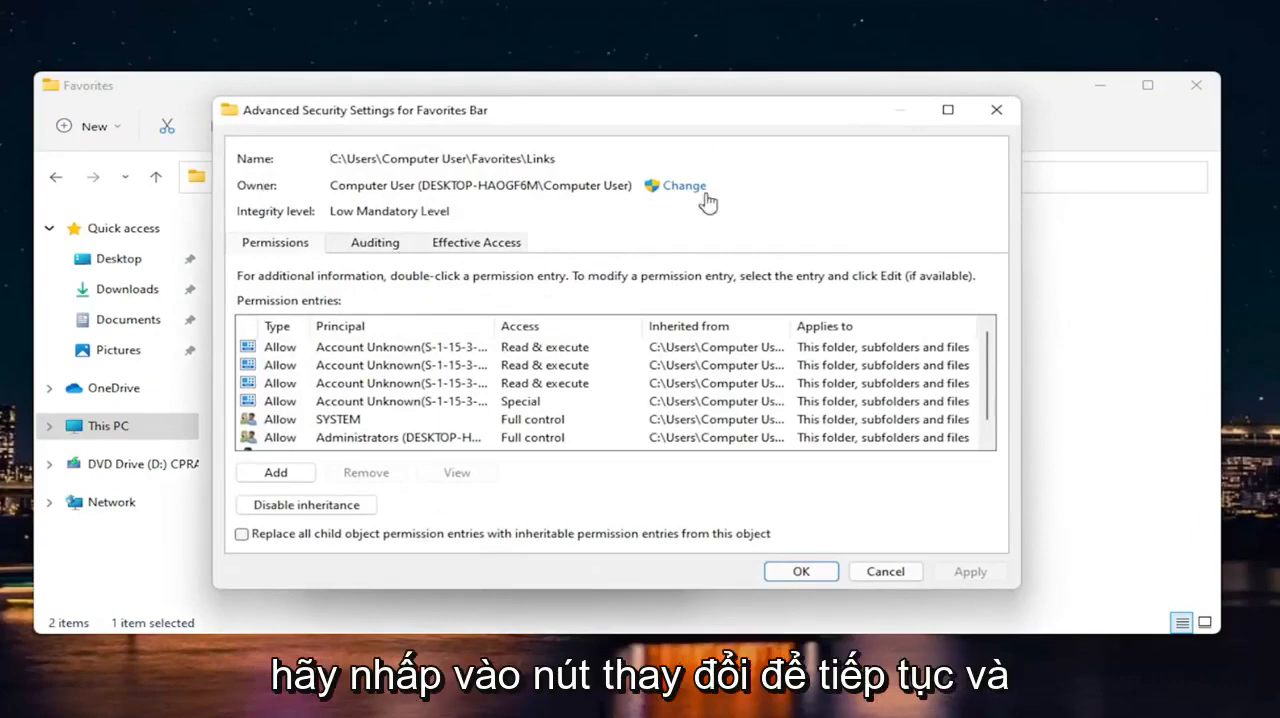
{"action": "left_click", "coordinate": [683, 186]}
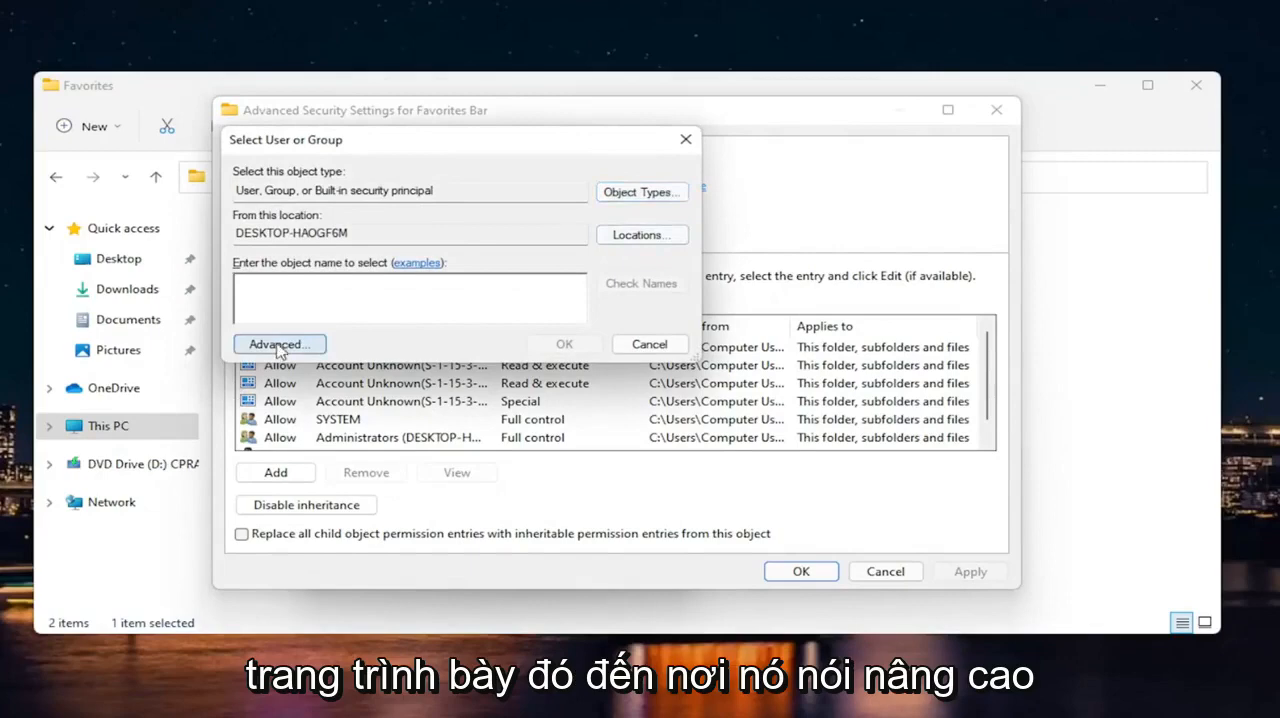
{"action": "left_click", "coordinate": [279, 344]}
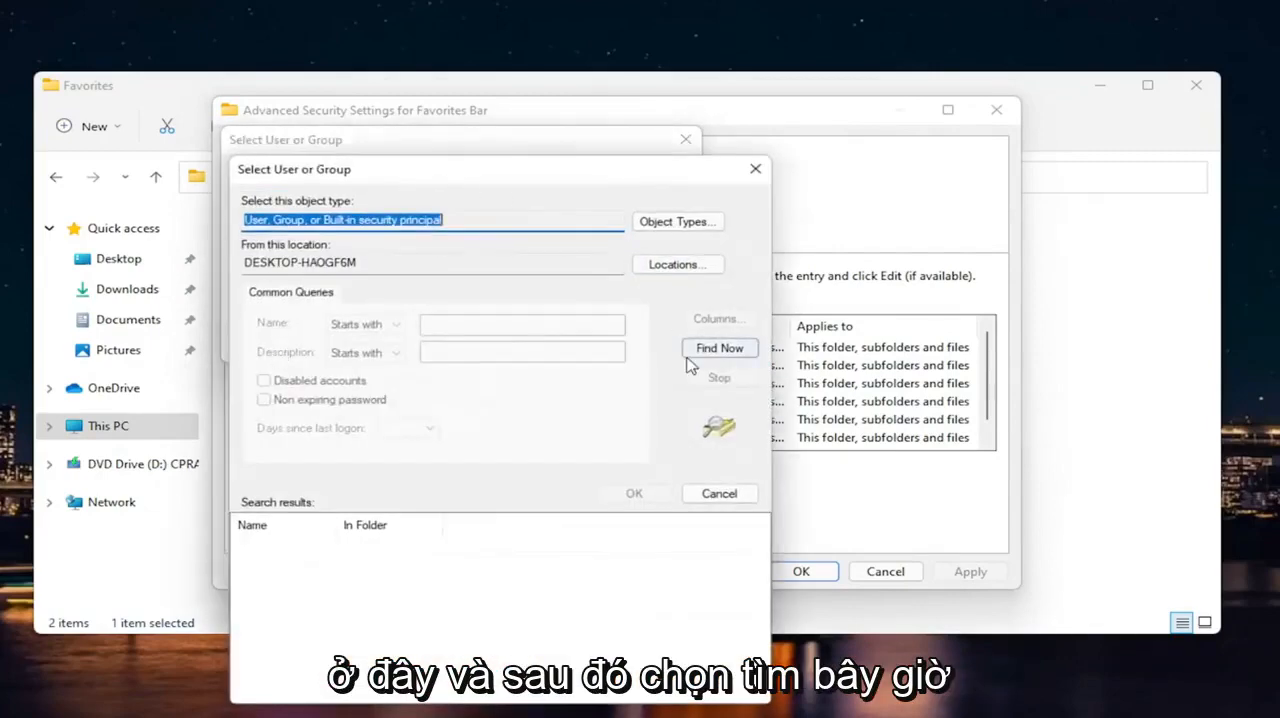
{"action": "left_click", "coordinate": [719, 348]}
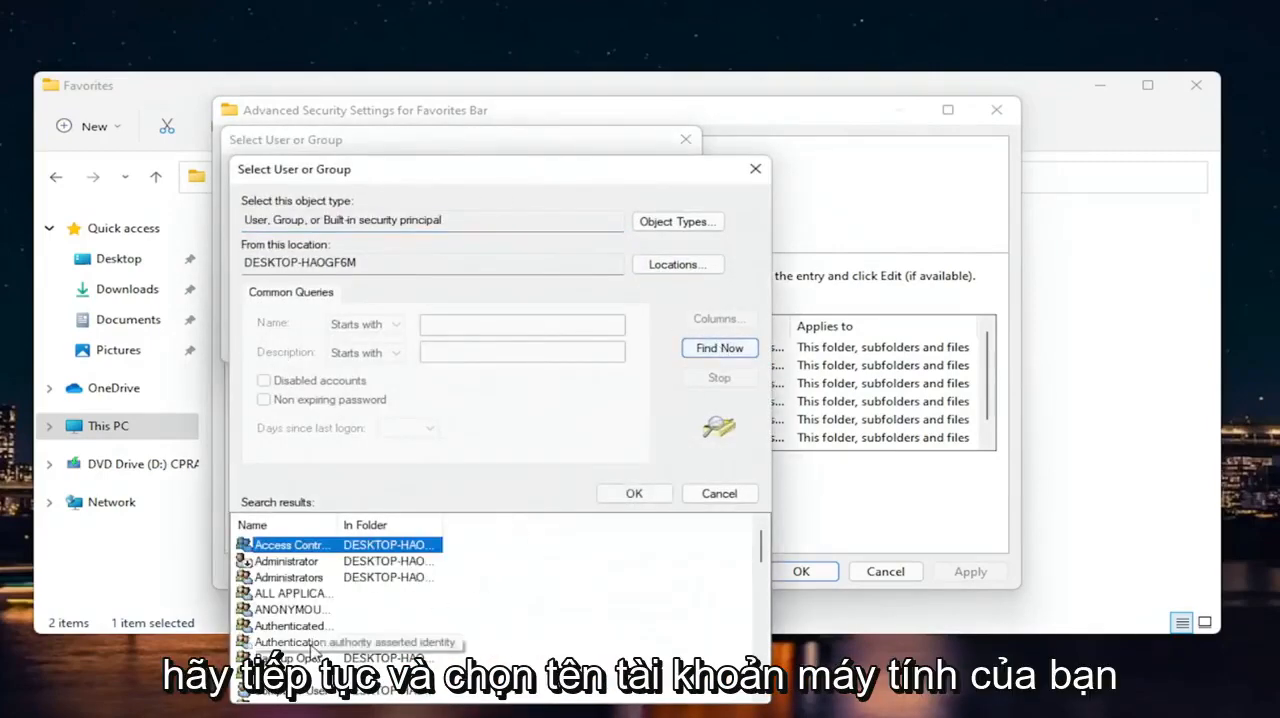
{"action": "scroll", "scroll_direction": "down", "scroll_amount": 3}
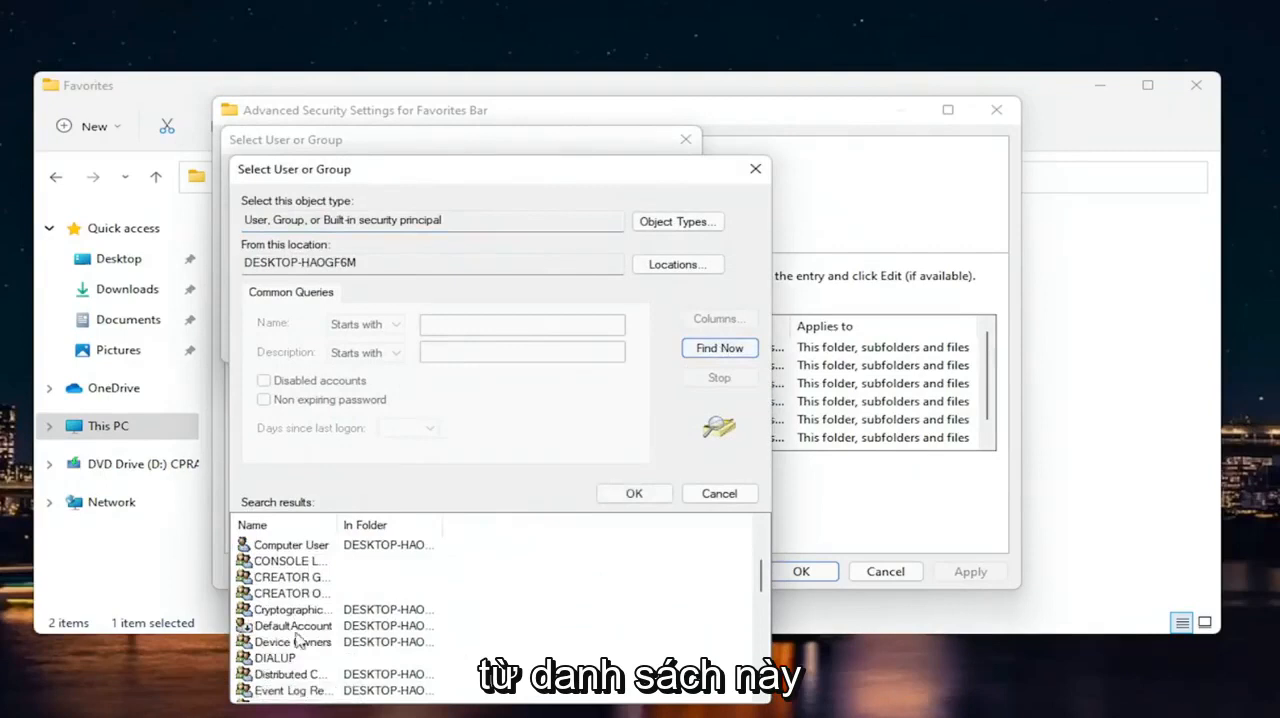
{"action": "left_click", "coordinate": [290, 593]}
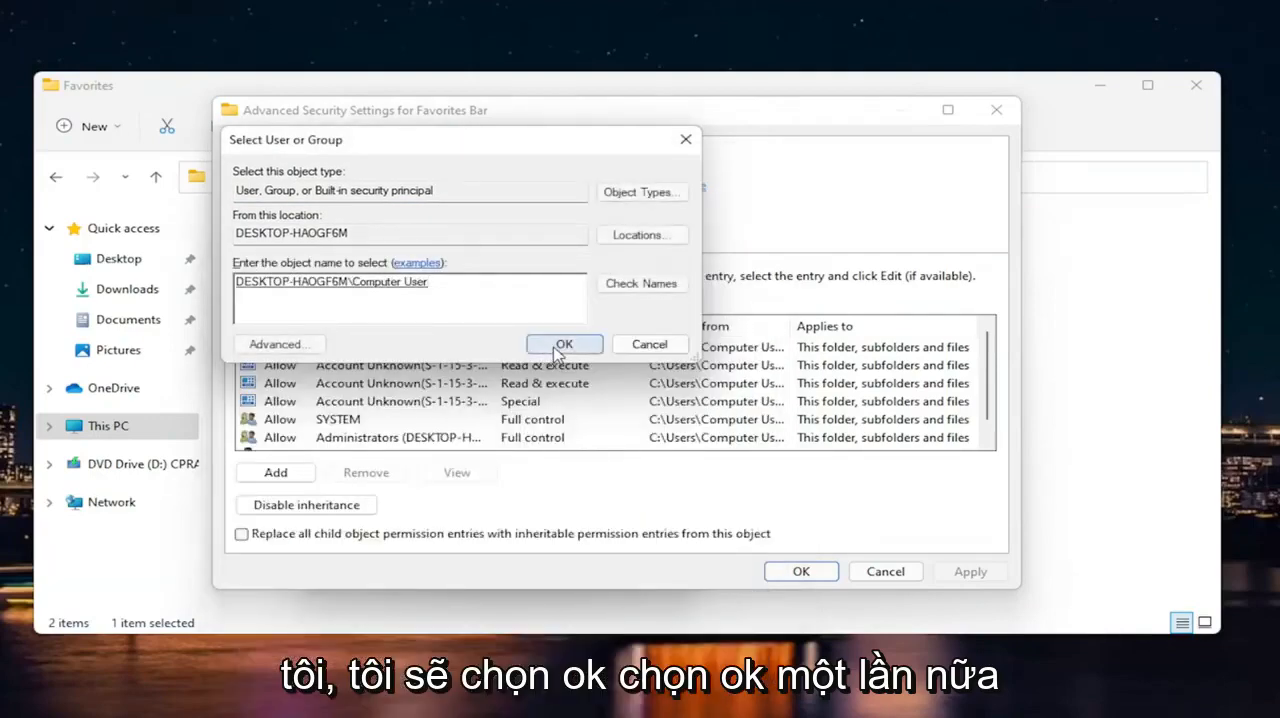
Apply Computer User as owner of Favorites Bar and its subfolders, acknowledging the notice
{"action": "left_click", "coordinate": [564, 344]}
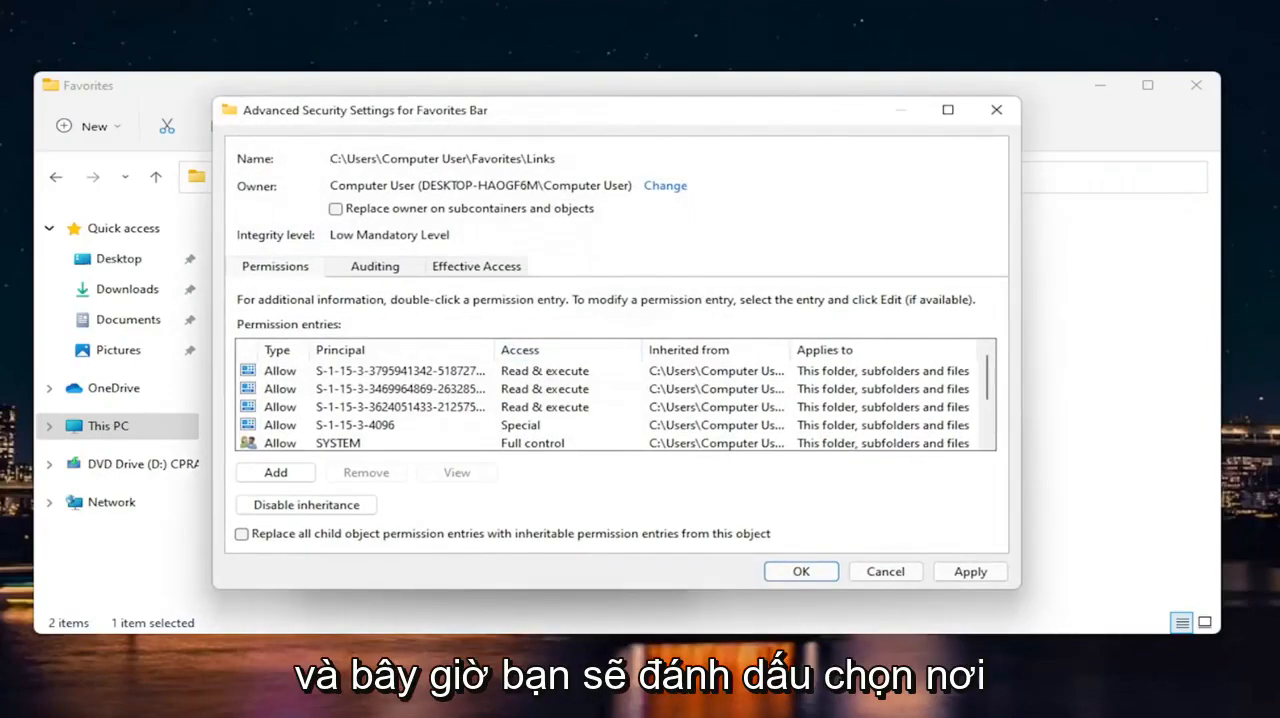
{"action": "left_click", "coordinate": [335, 208]}
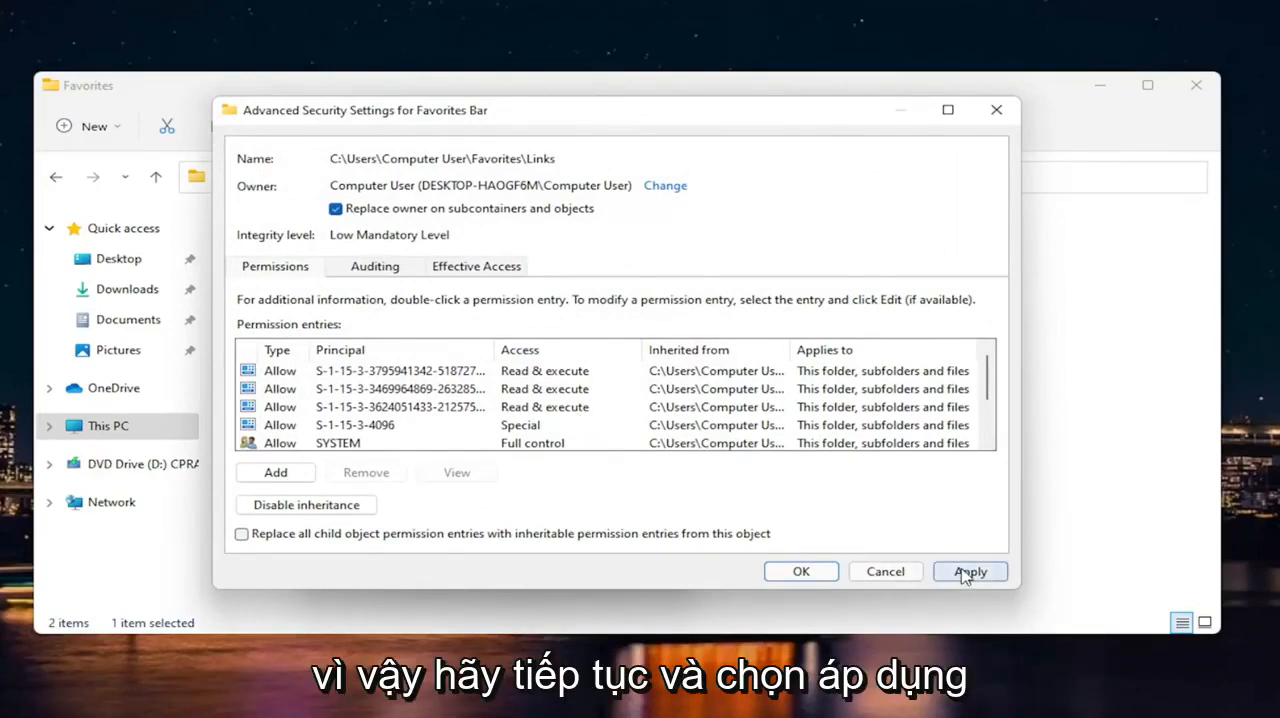
{"action": "left_click", "coordinate": [969, 571]}
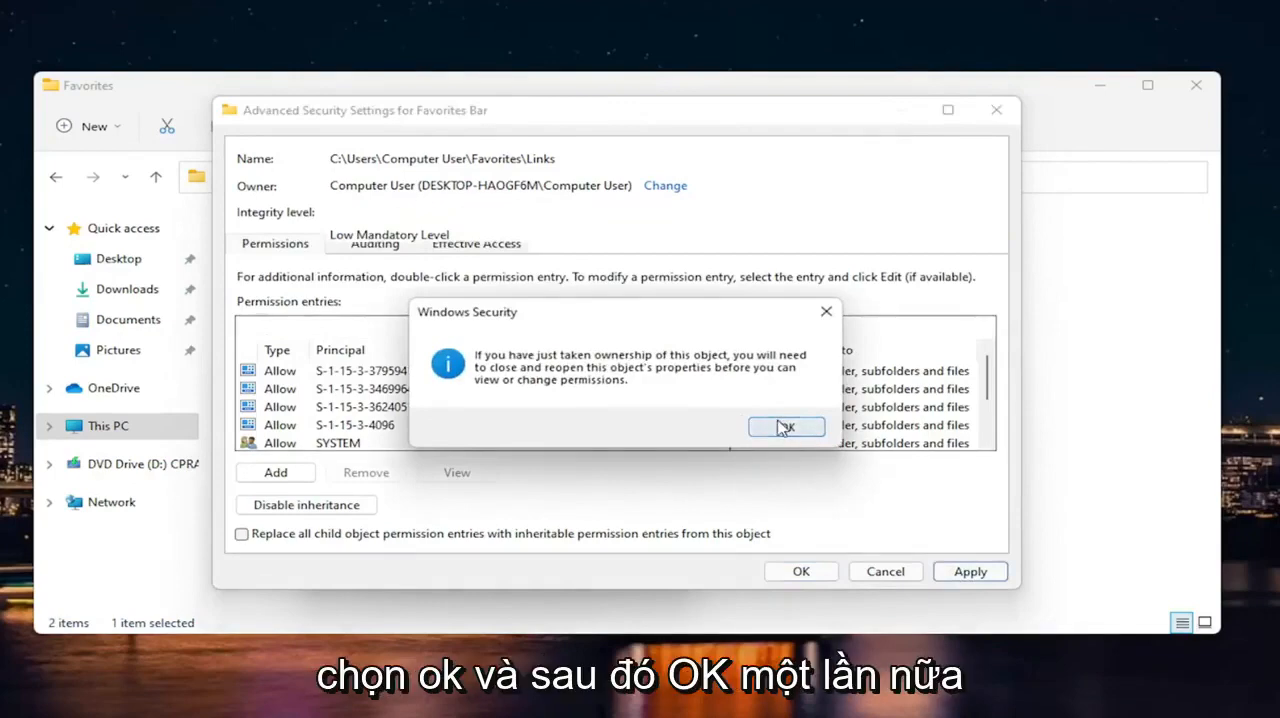
{"action": "left_click", "coordinate": [786, 427]}
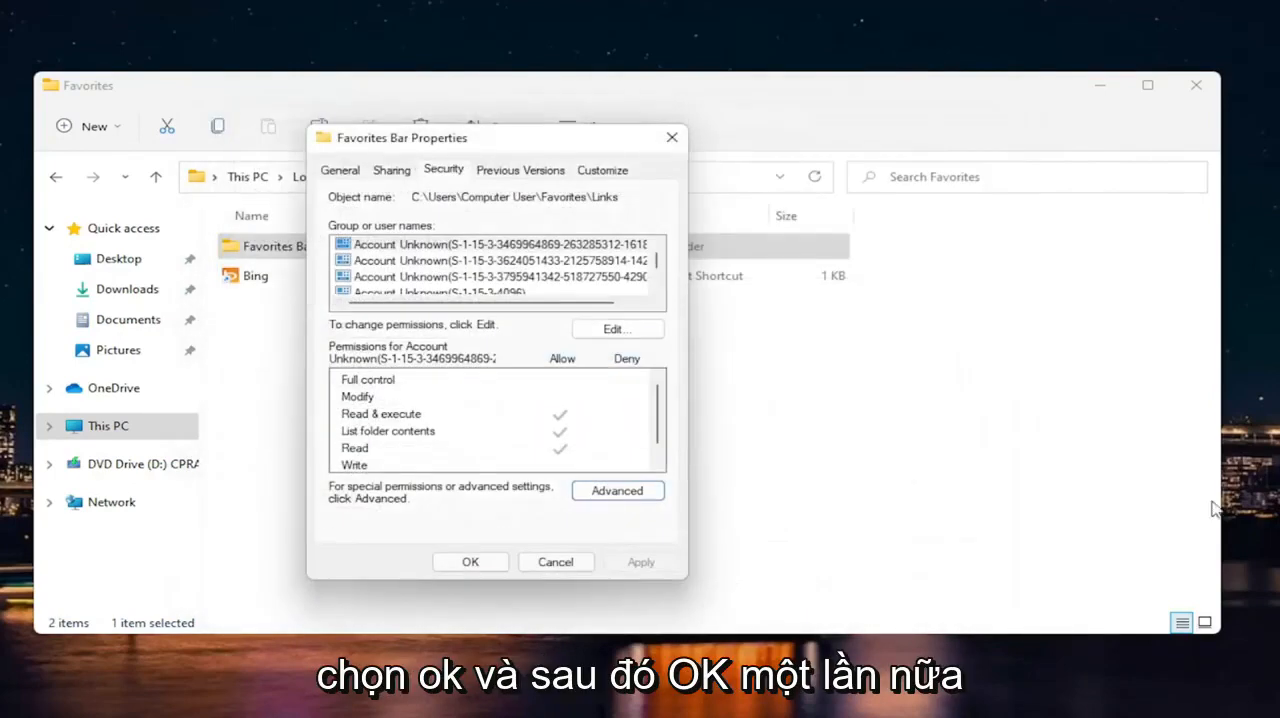
{"action": "mouse_move", "coordinate": [596, 362]}
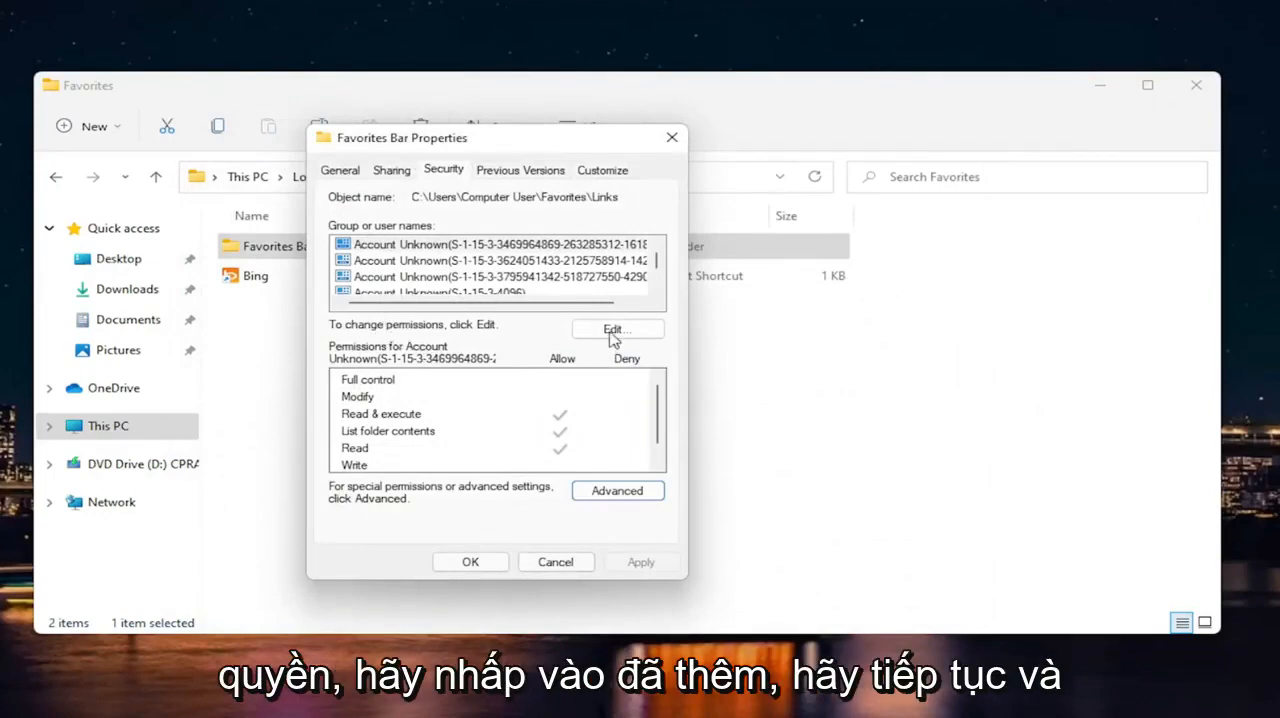
Allow Full control for the first Account Unknown entry and save the permissions
{"action": "left_click", "coordinate": [617, 329]}
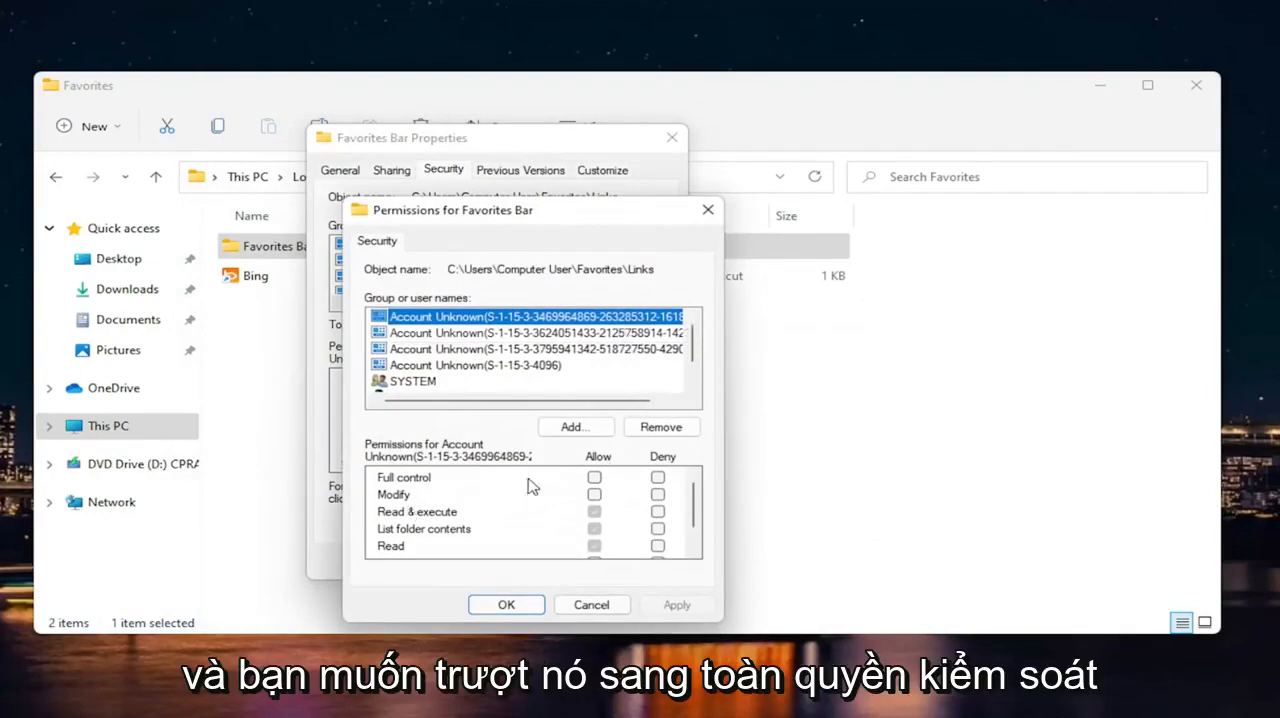
{"action": "left_click", "coordinate": [594, 477]}
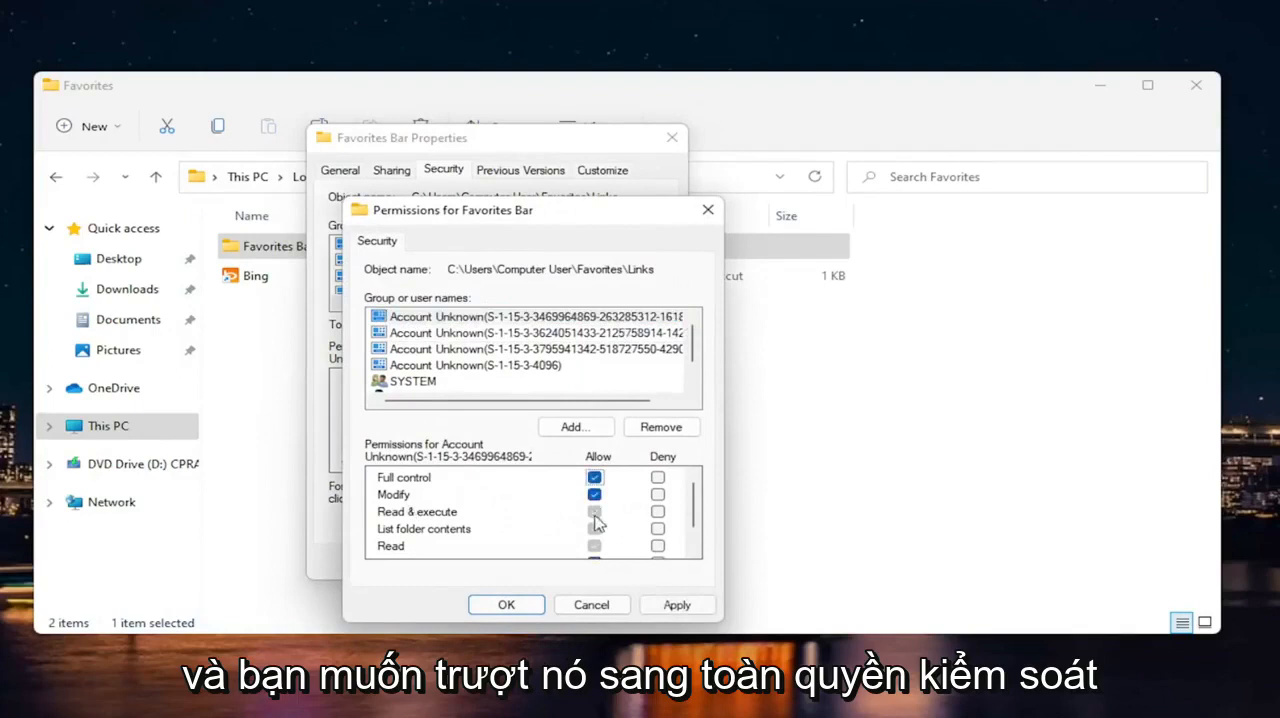
{"action": "left_click", "coordinate": [528, 364]}
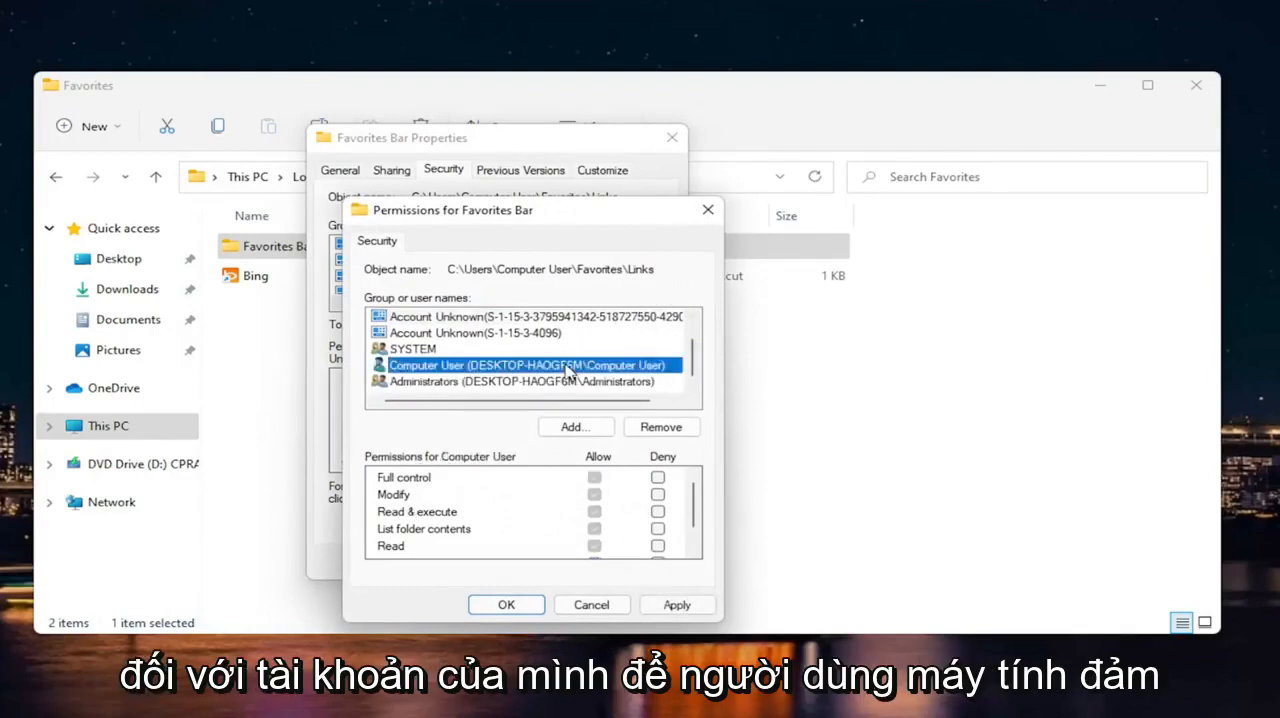
{"action": "scroll", "scroll_direction": "up", "scroll_amount": 3}
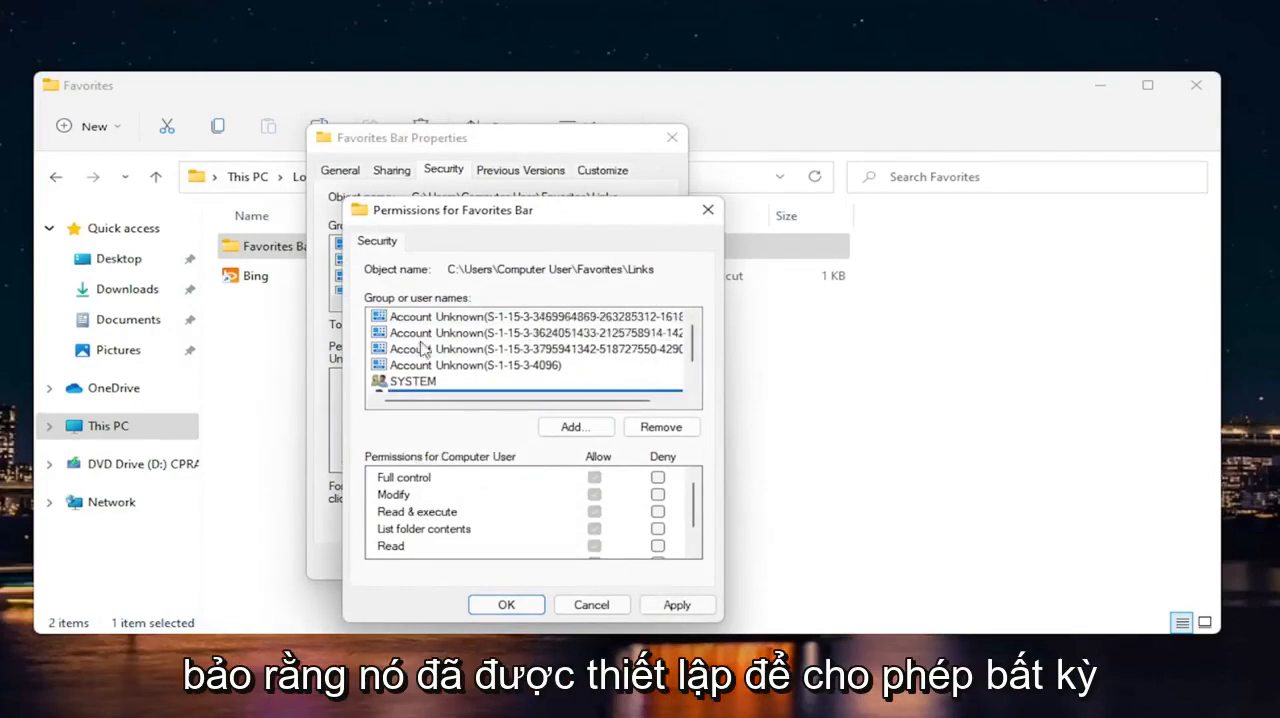
{"action": "left_click", "coordinate": [530, 316]}
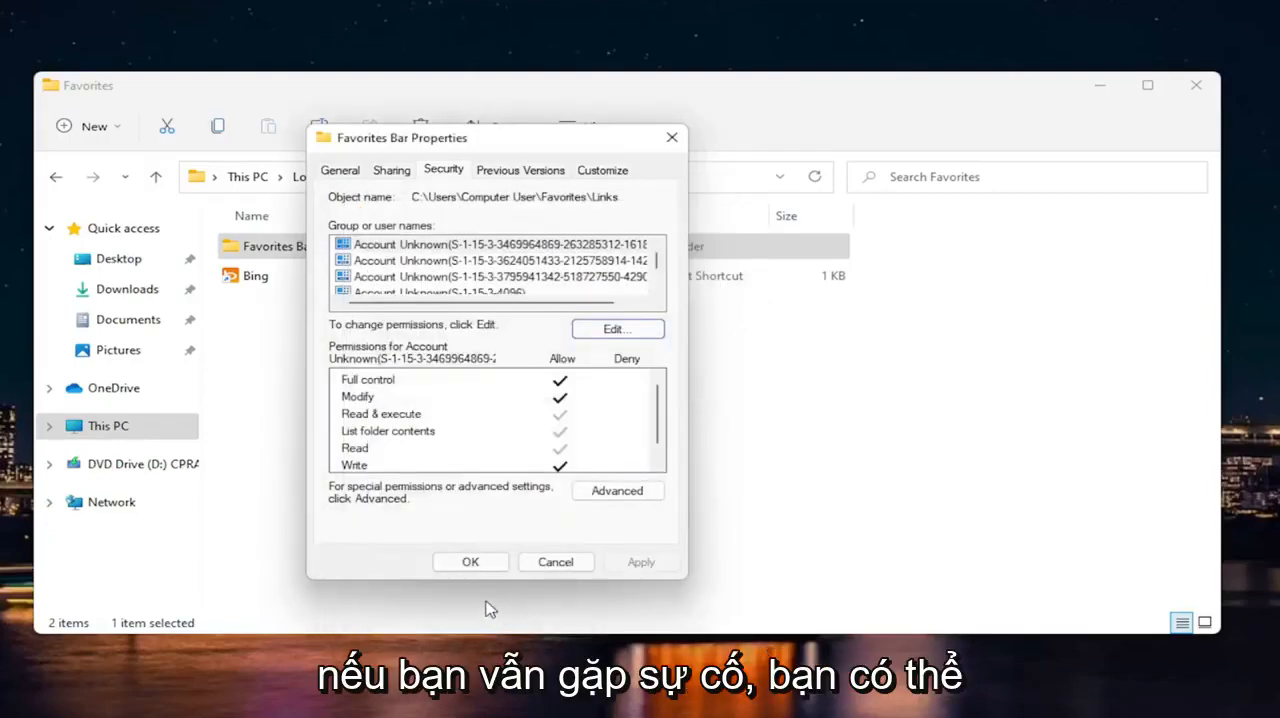
Set and apply Everyone as the folder's owner, verifying the name and acknowledging the notice
{"action": "left_click", "coordinate": [617, 490]}
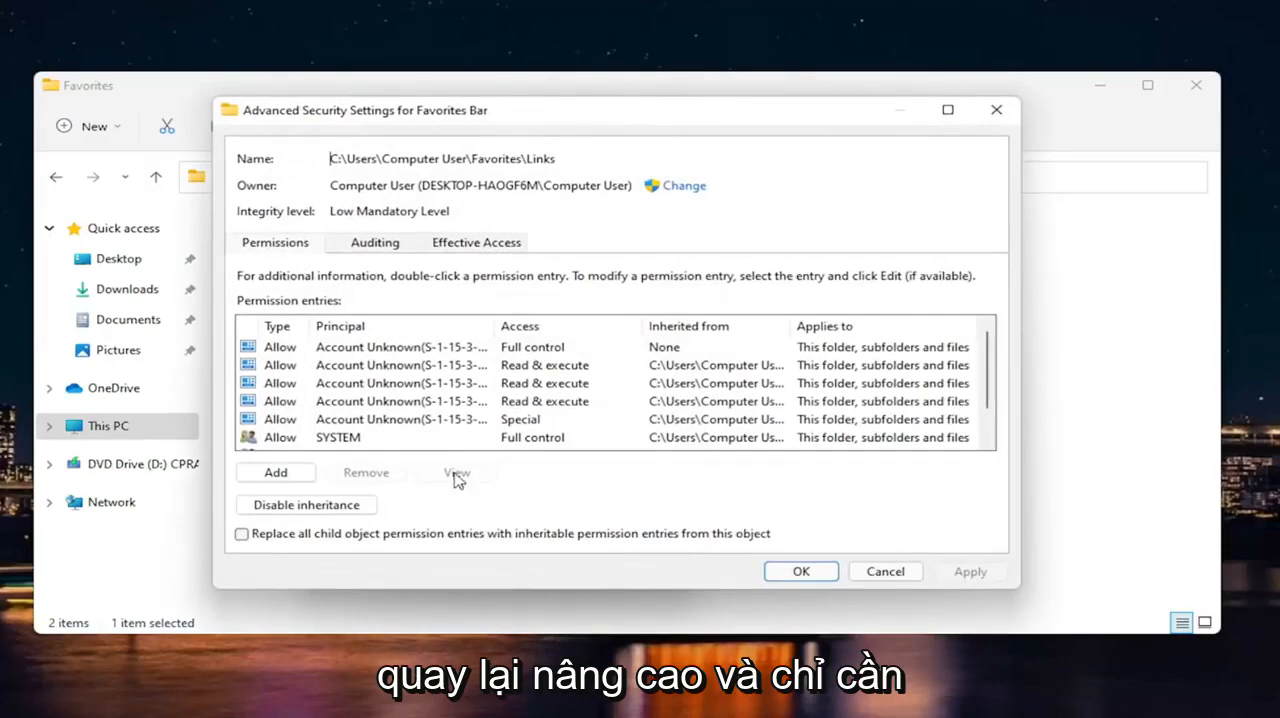
{"action": "mouse_move", "coordinate": [678, 202]}
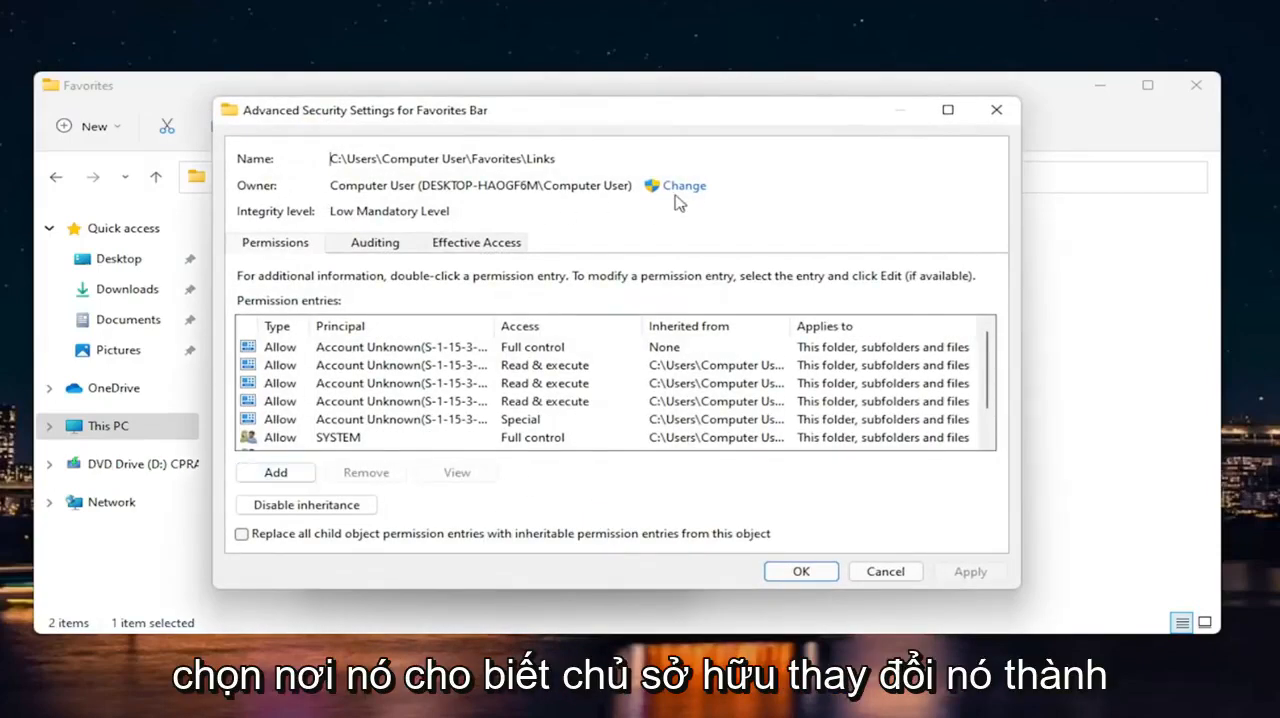
{"action": "left_click", "coordinate": [683, 185]}
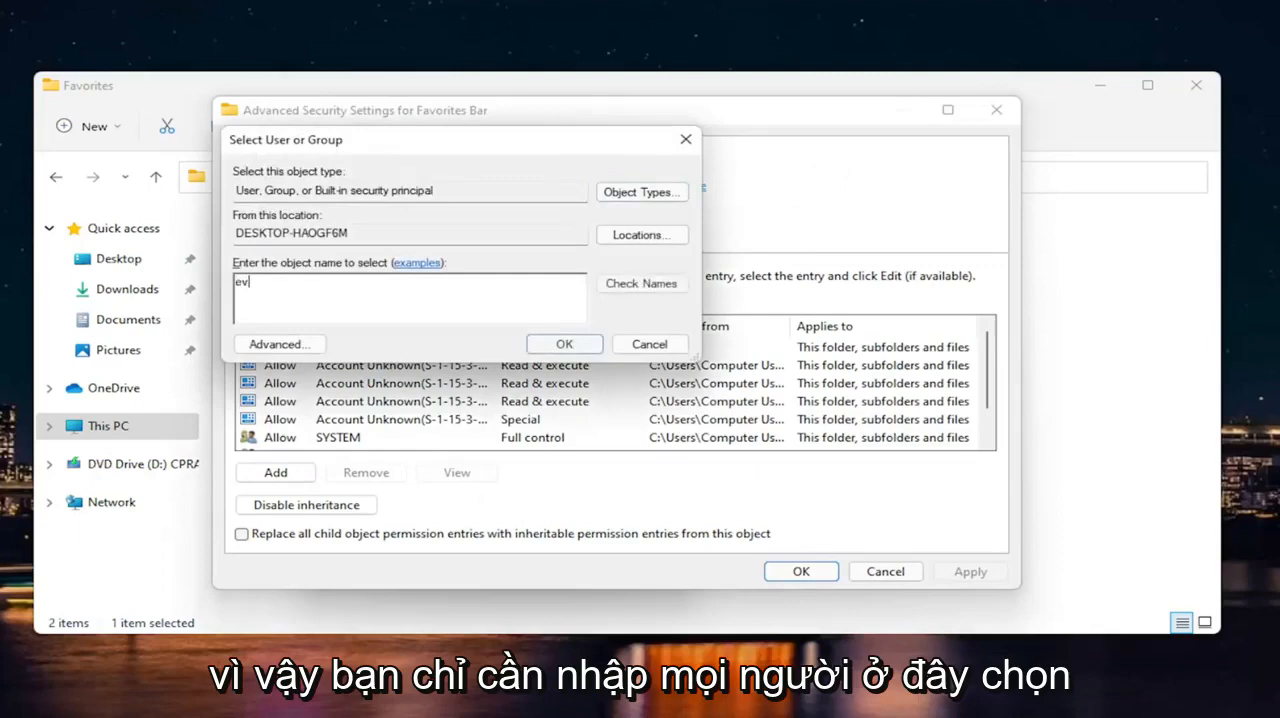
{"action": "left_click", "coordinate": [641, 283]}
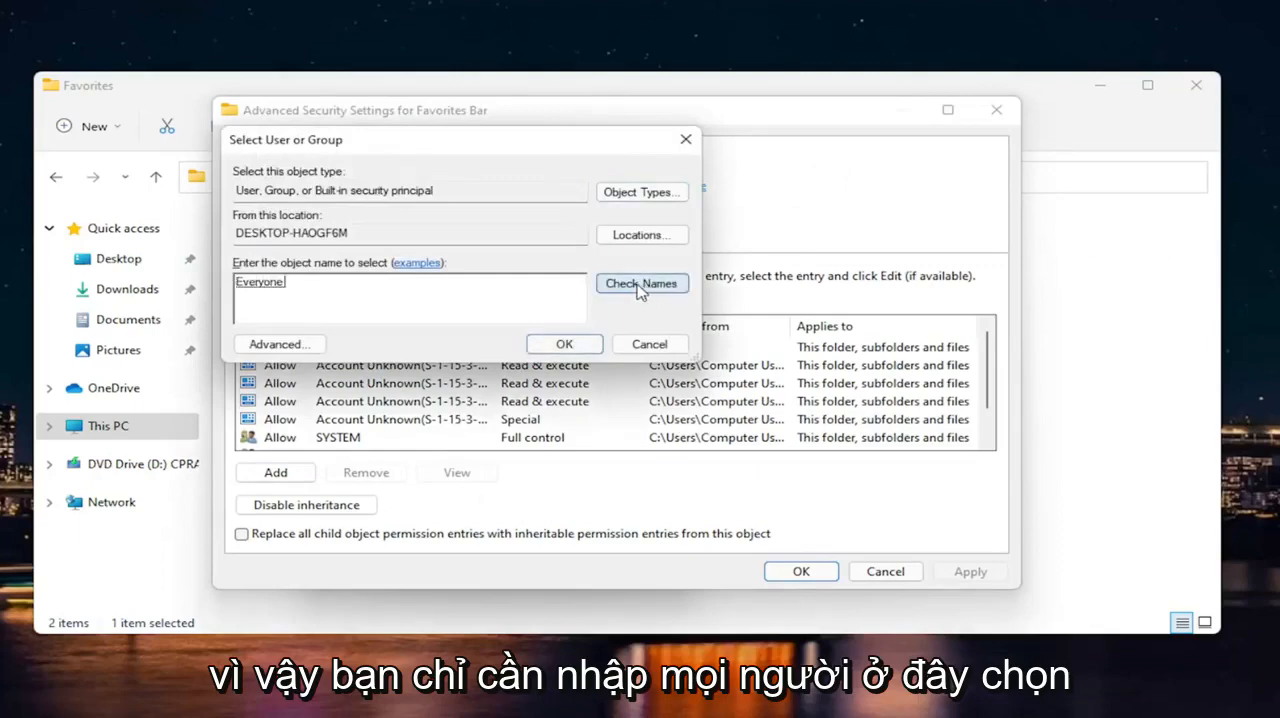
{"action": "left_click", "coordinate": [564, 343]}
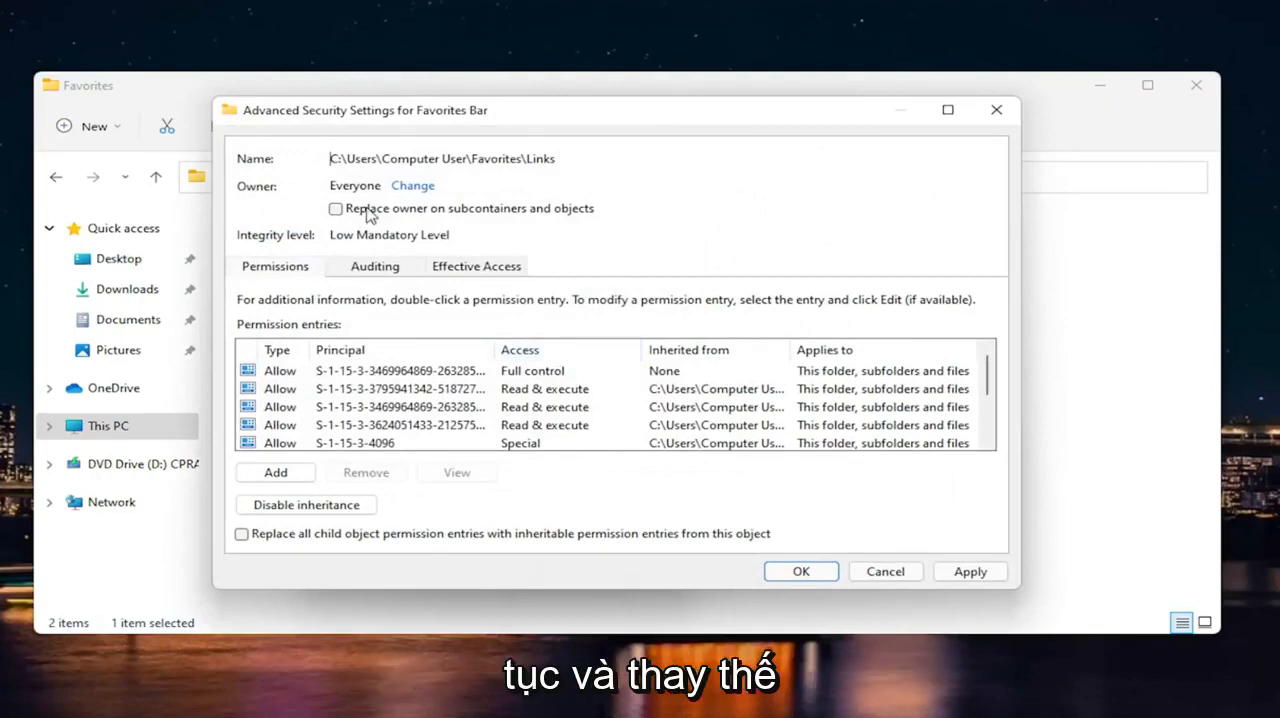
{"action": "left_click", "coordinate": [968, 571]}
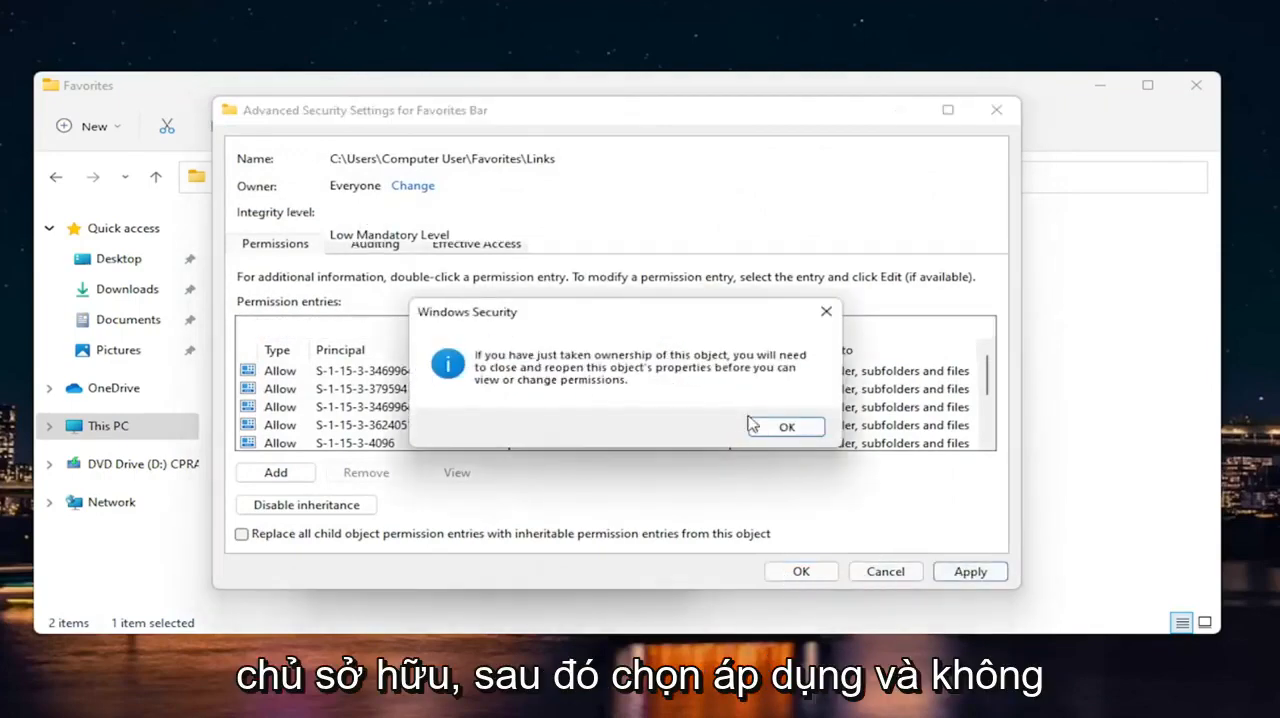
{"action": "left_click", "coordinate": [786, 427]}
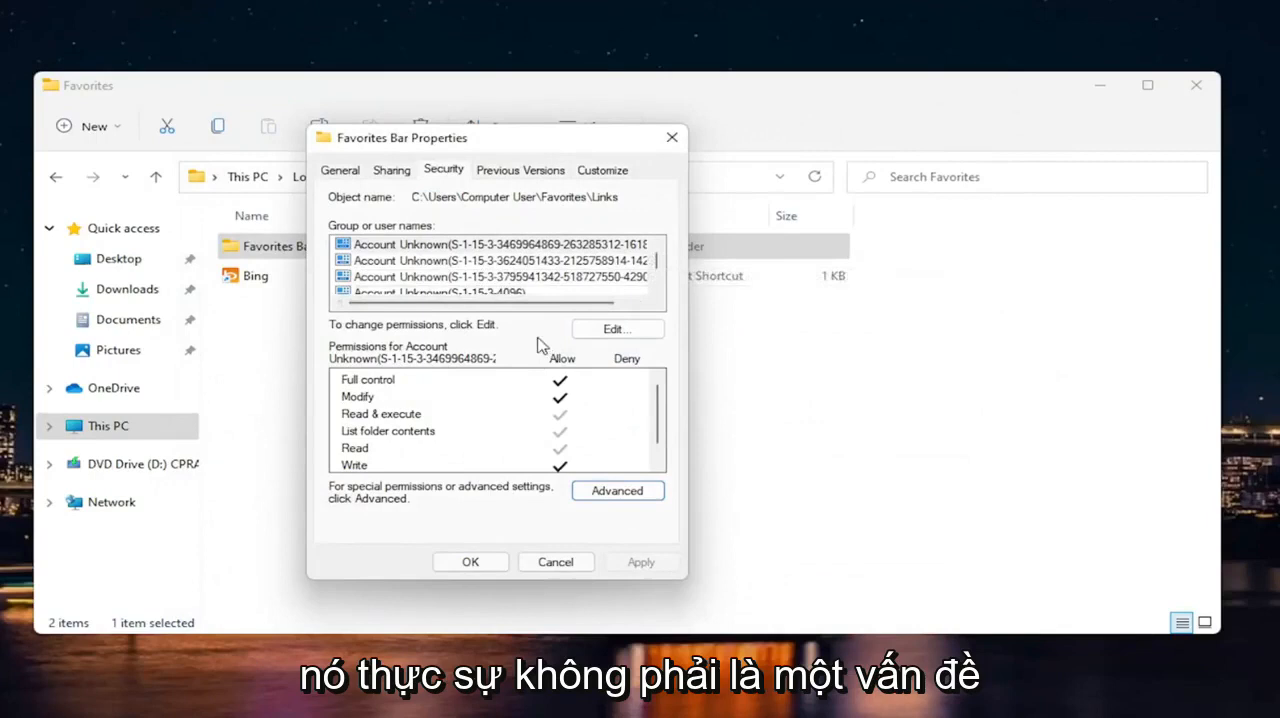
{"action": "mouse_move", "coordinate": [515, 378]}
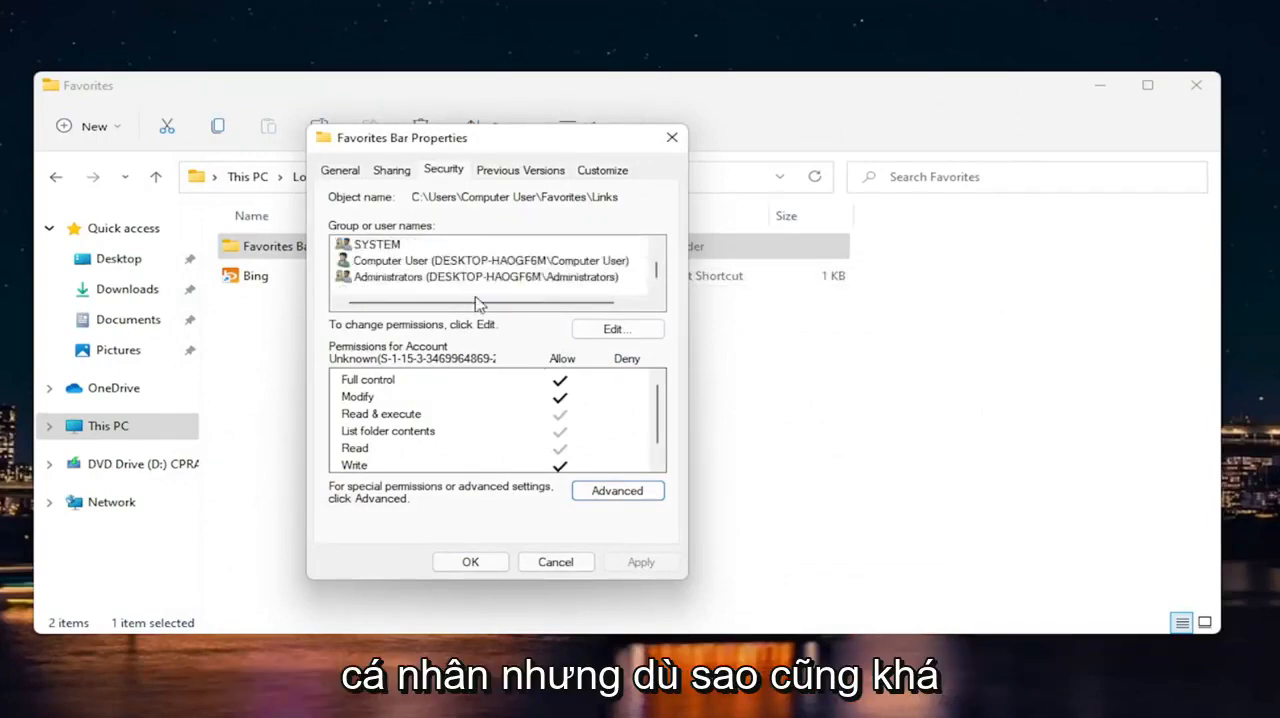
Review the group and user names list, then close the Favorites Bar properties
{"action": "scroll", "scroll_direction": "down", "scroll_amount": 3}
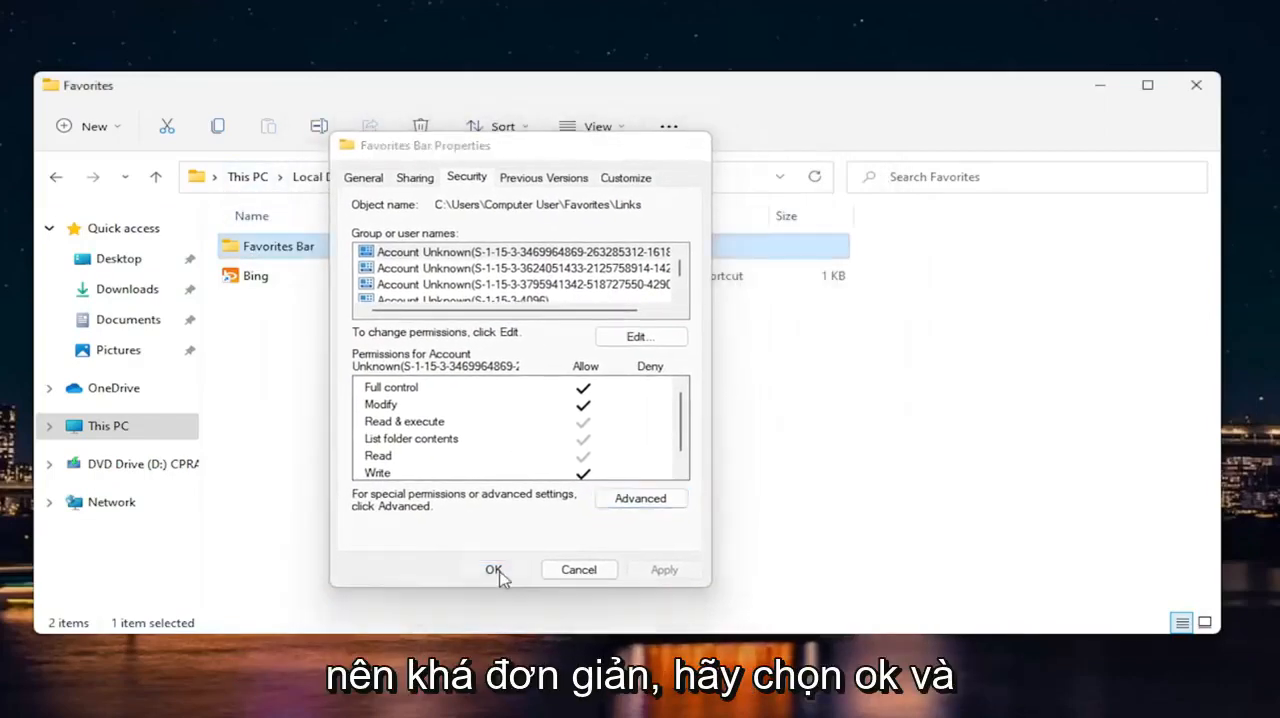
{"action": "left_click", "coordinate": [493, 569]}
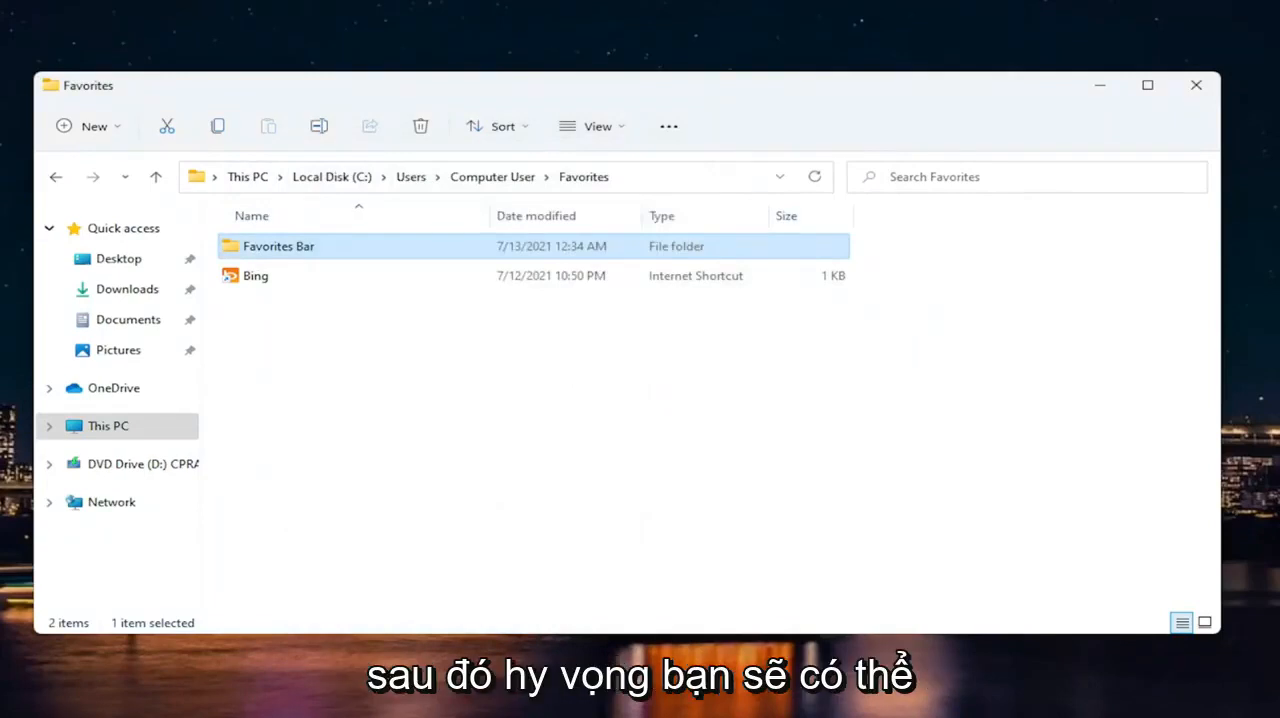